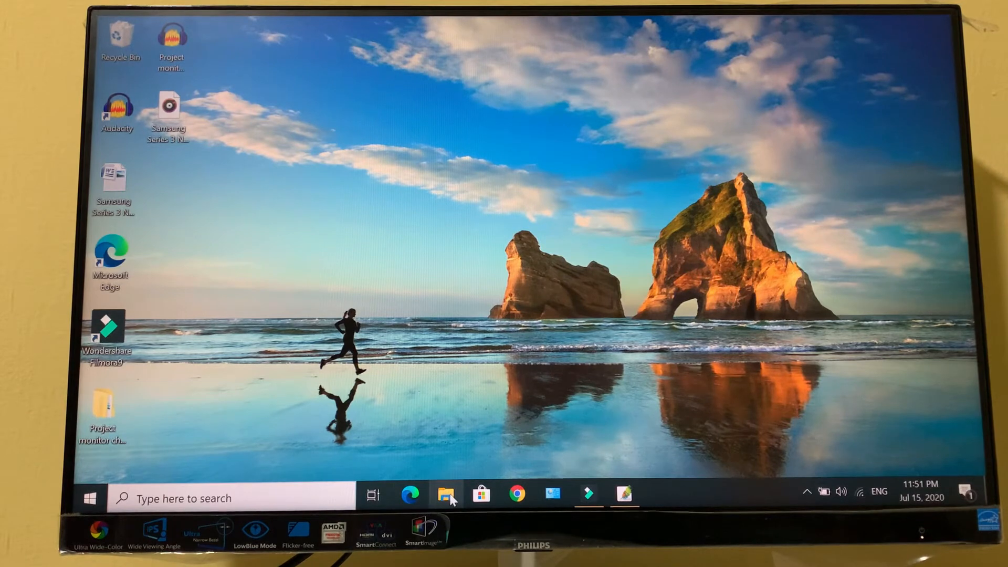
Launch Computer Management from This PC's Manage option in File Explorer.
left_click(447, 495)
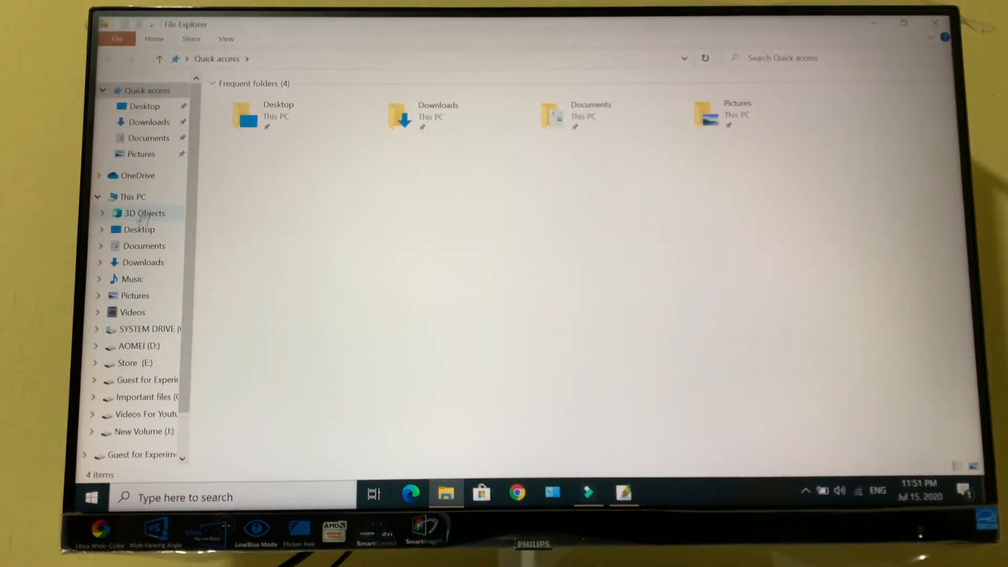
right_click(132, 197)
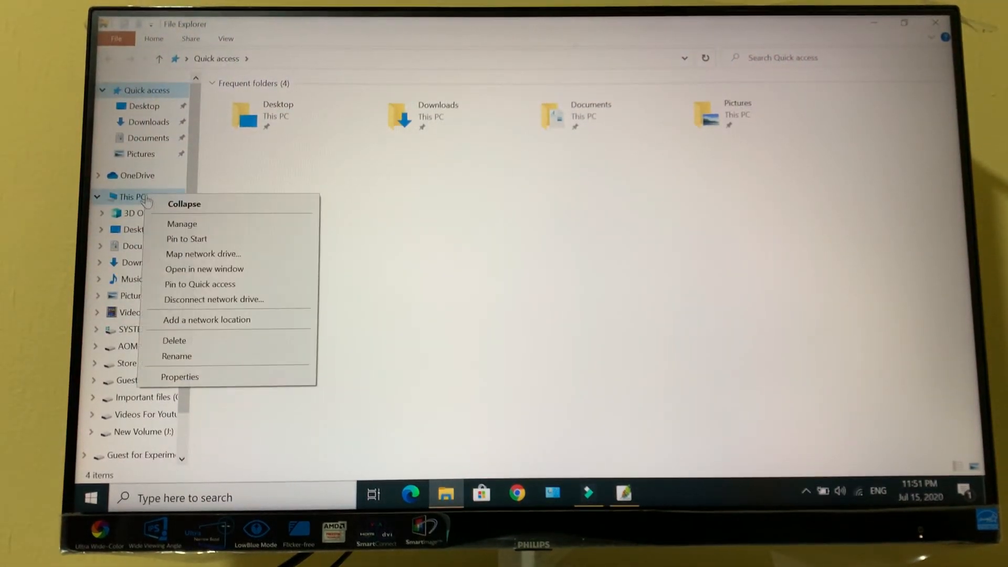
left_click(182, 223)
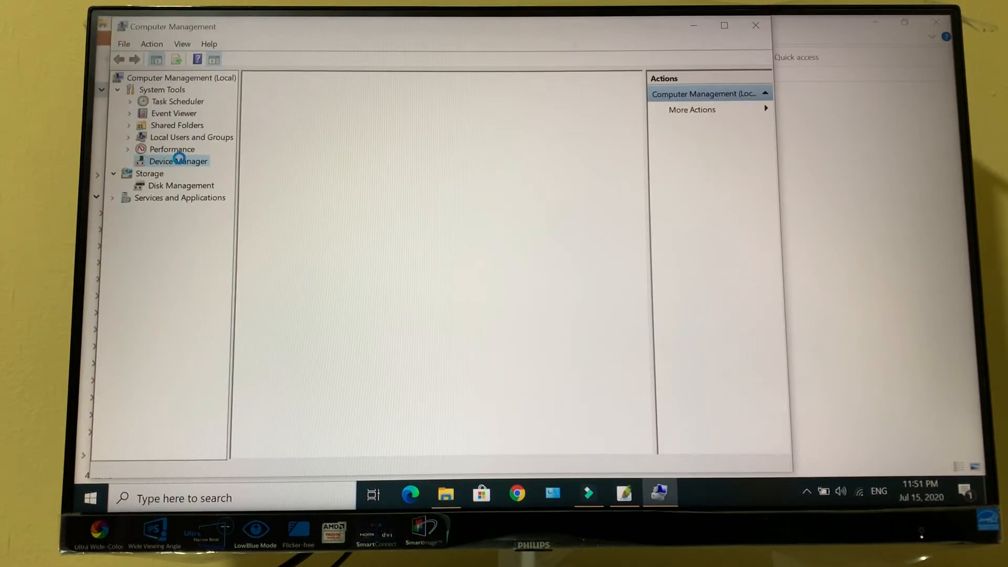
In Device Manager, expand Display adaptors and bring up actions for Intel(R) HD Graphics 4000.
left_click(178, 160)
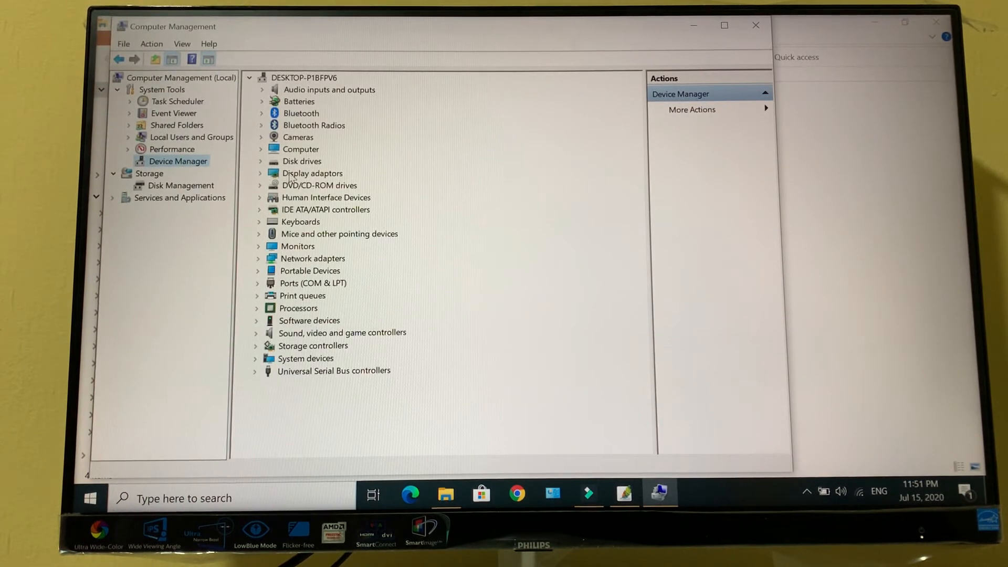
left_click(261, 173)
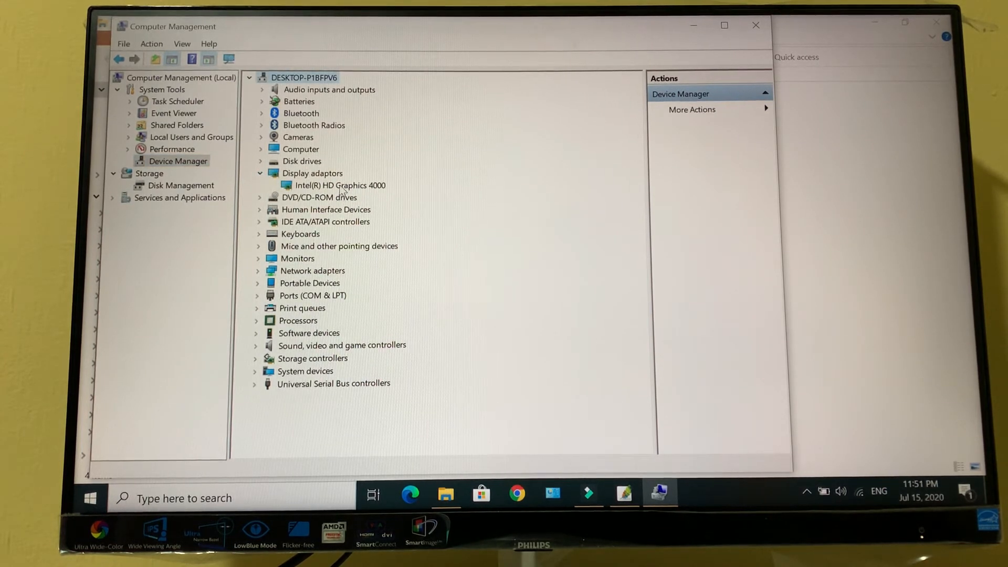
left_click(340, 185)
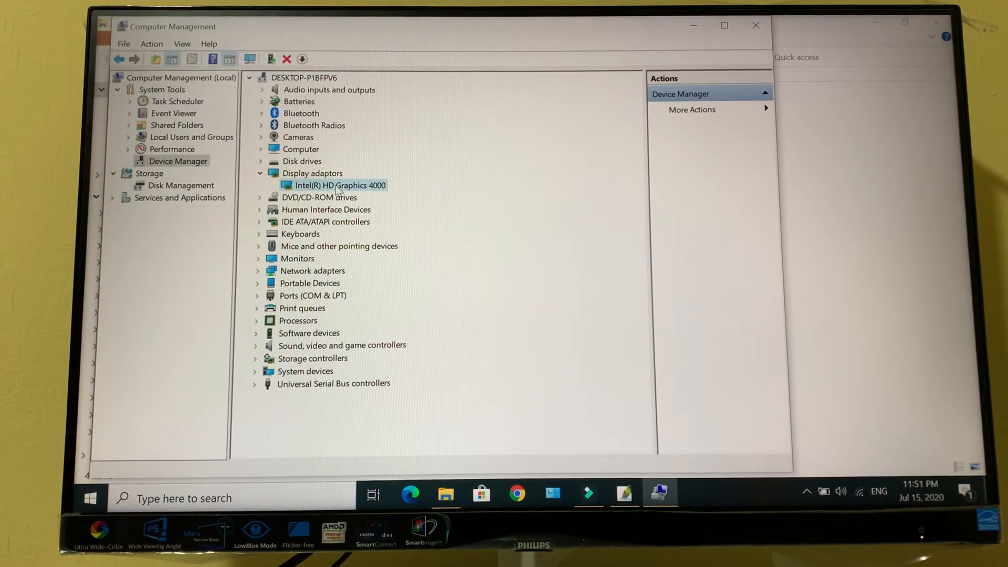
right_click(341, 186)
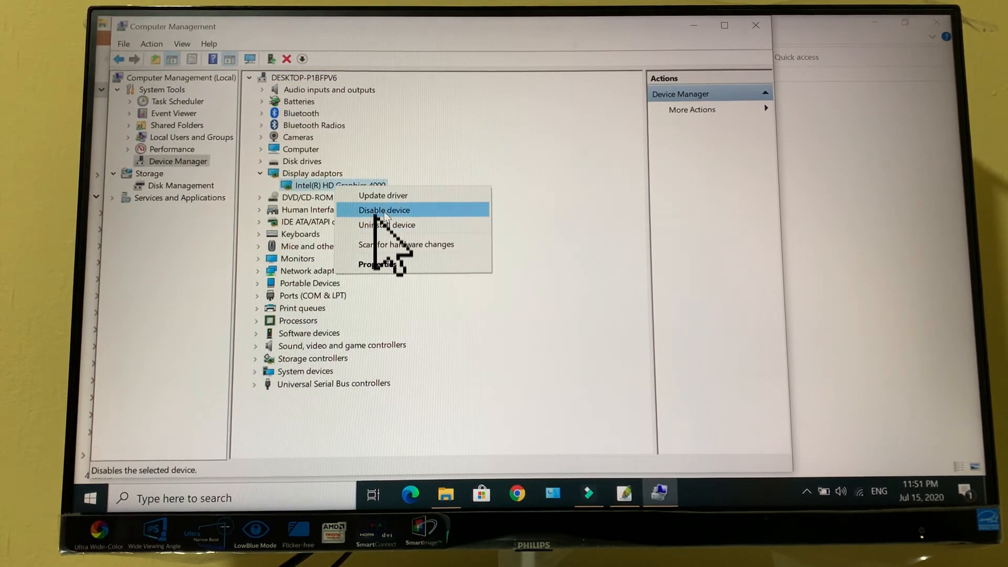